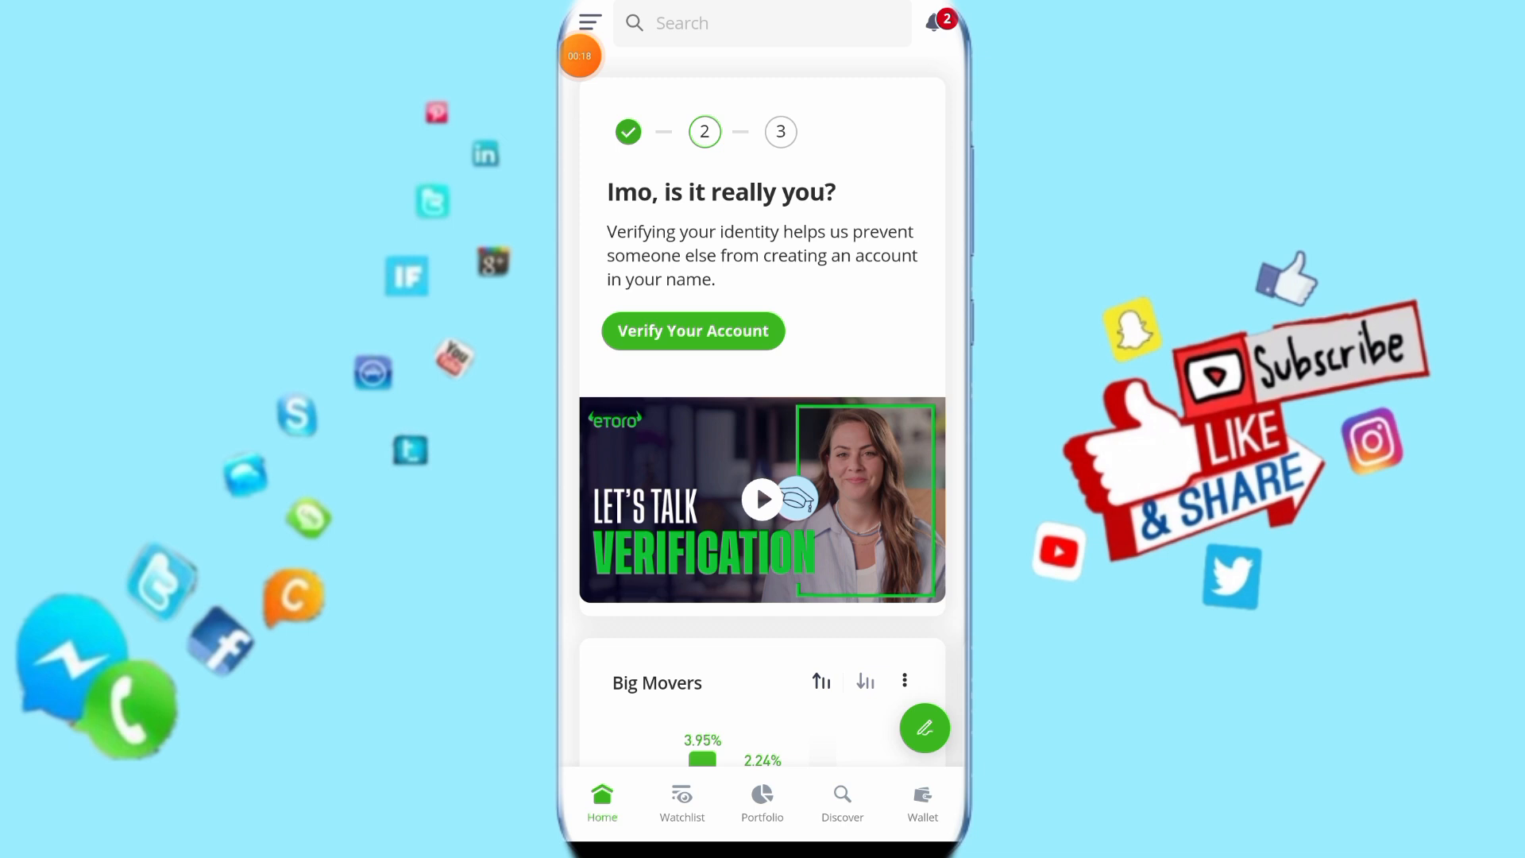
Open the eToro main menu from the top-left hamburger icon
{"action": "left_click", "coordinate": [589, 21]}
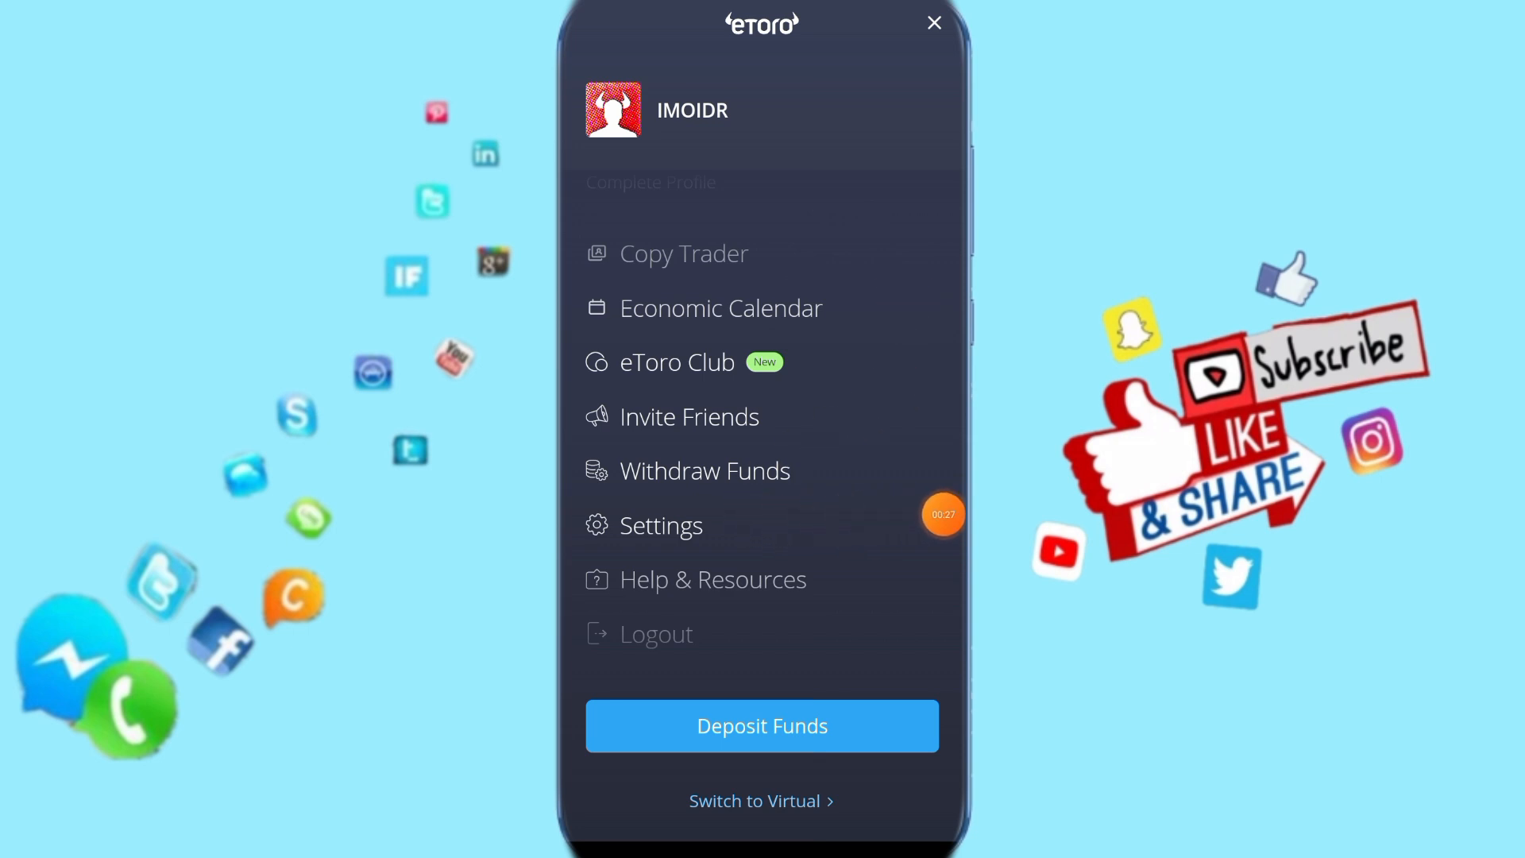
Go to Settings to reach the On eToro notification preferences
{"action": "left_click", "coordinate": [660, 524]}
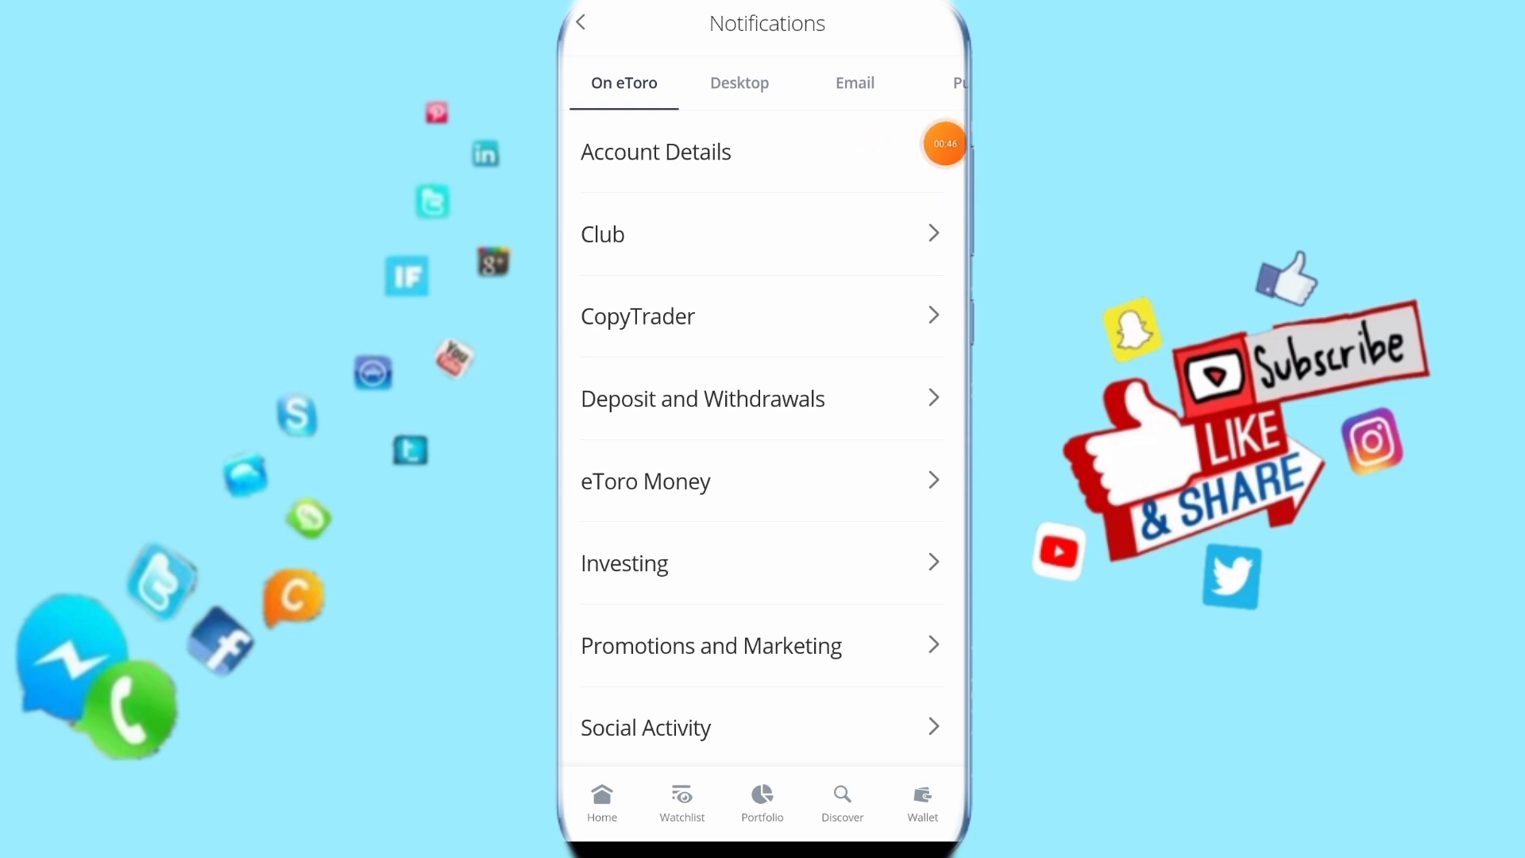
Enable Account verification updates under Account Details notifications
{"action": "left_click", "coordinate": [655, 151]}
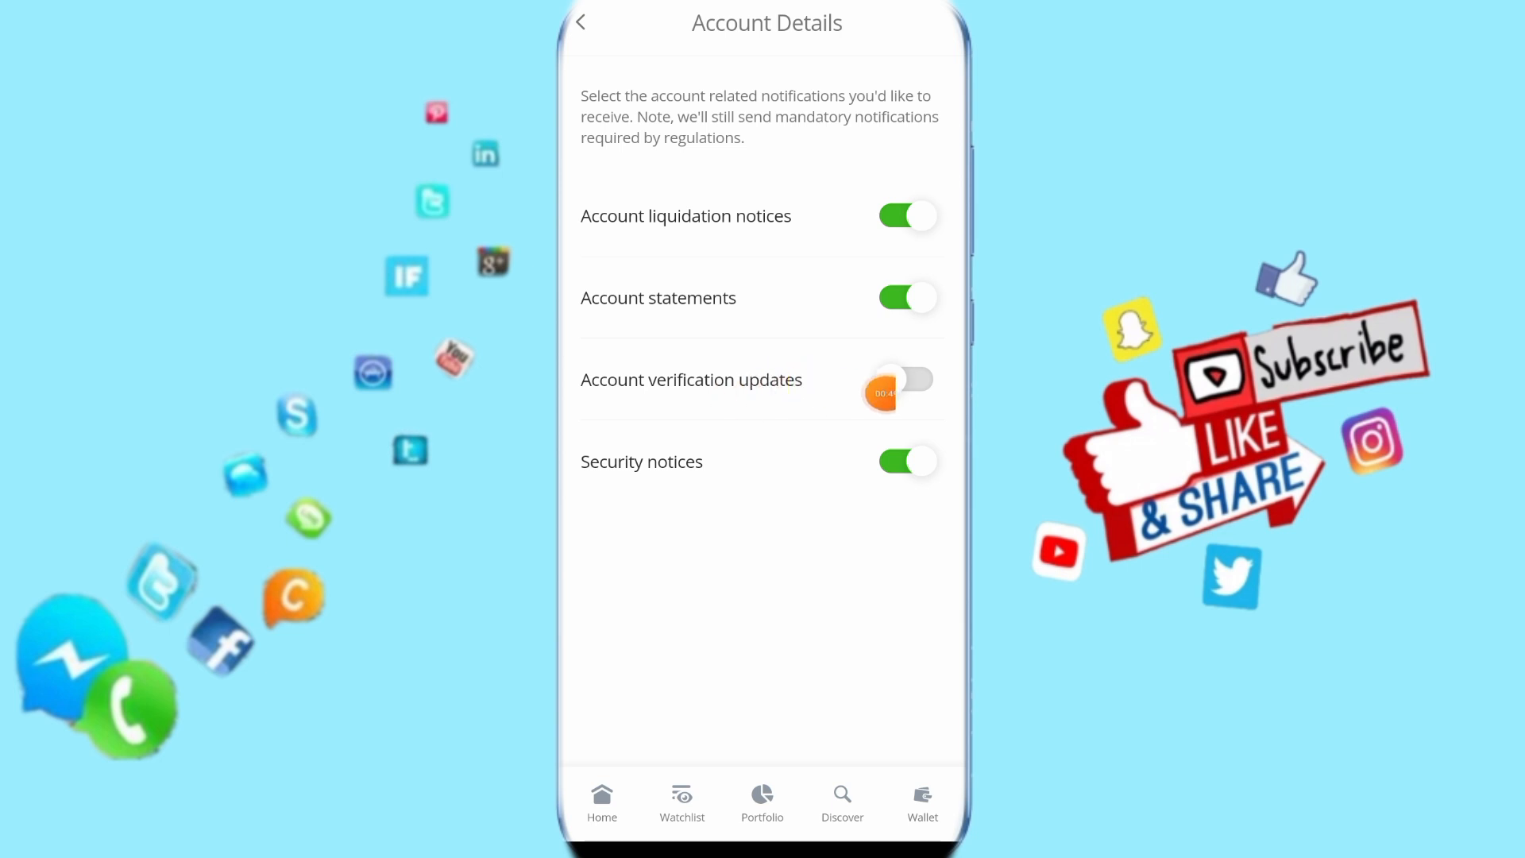
{"action": "left_click", "coordinate": [907, 380]}
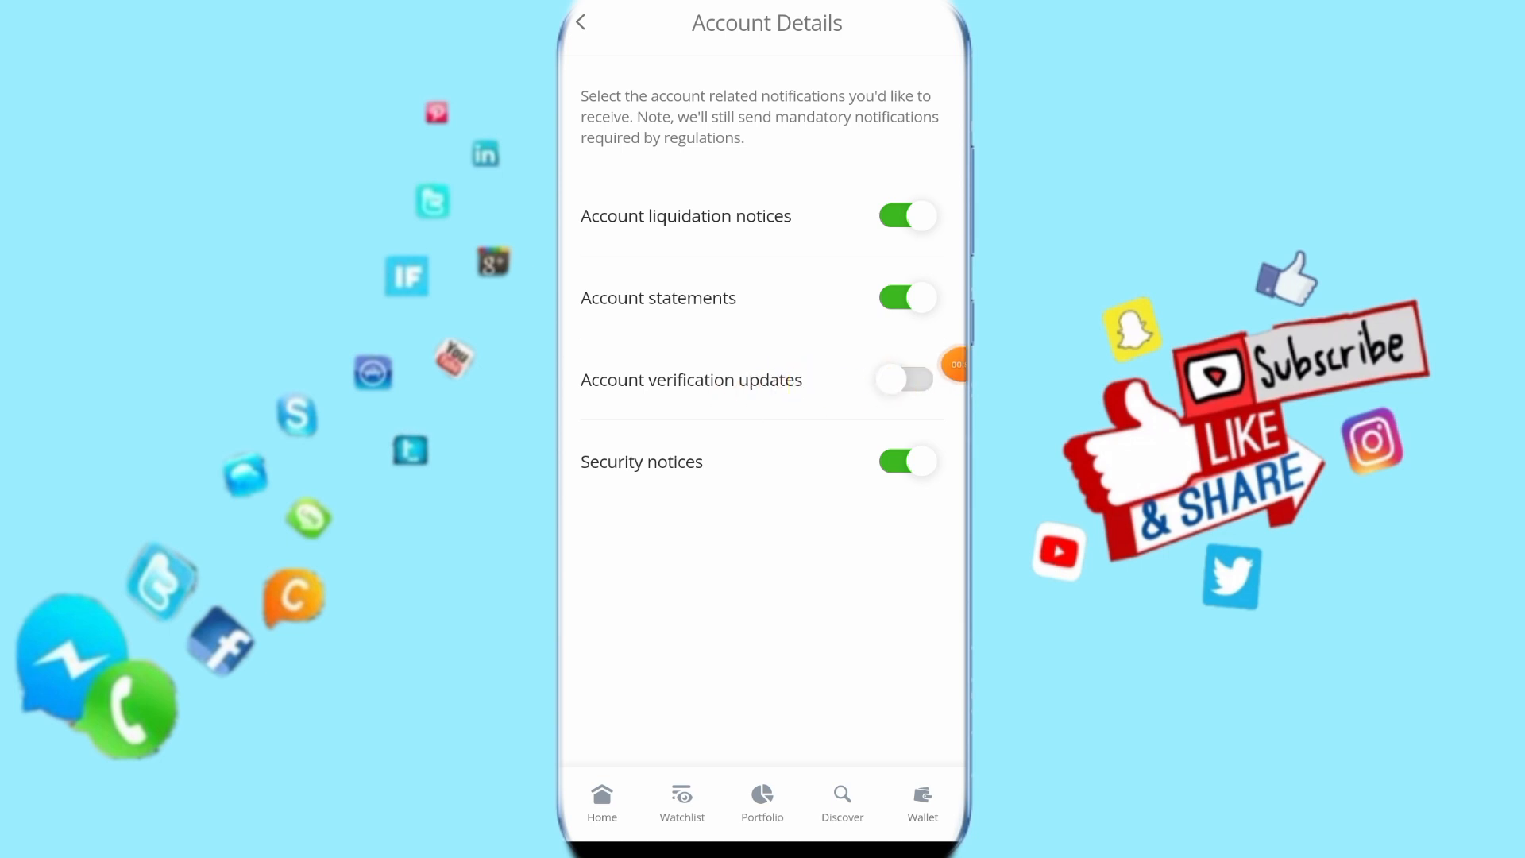
{"action": "left_click", "coordinate": [908, 379]}
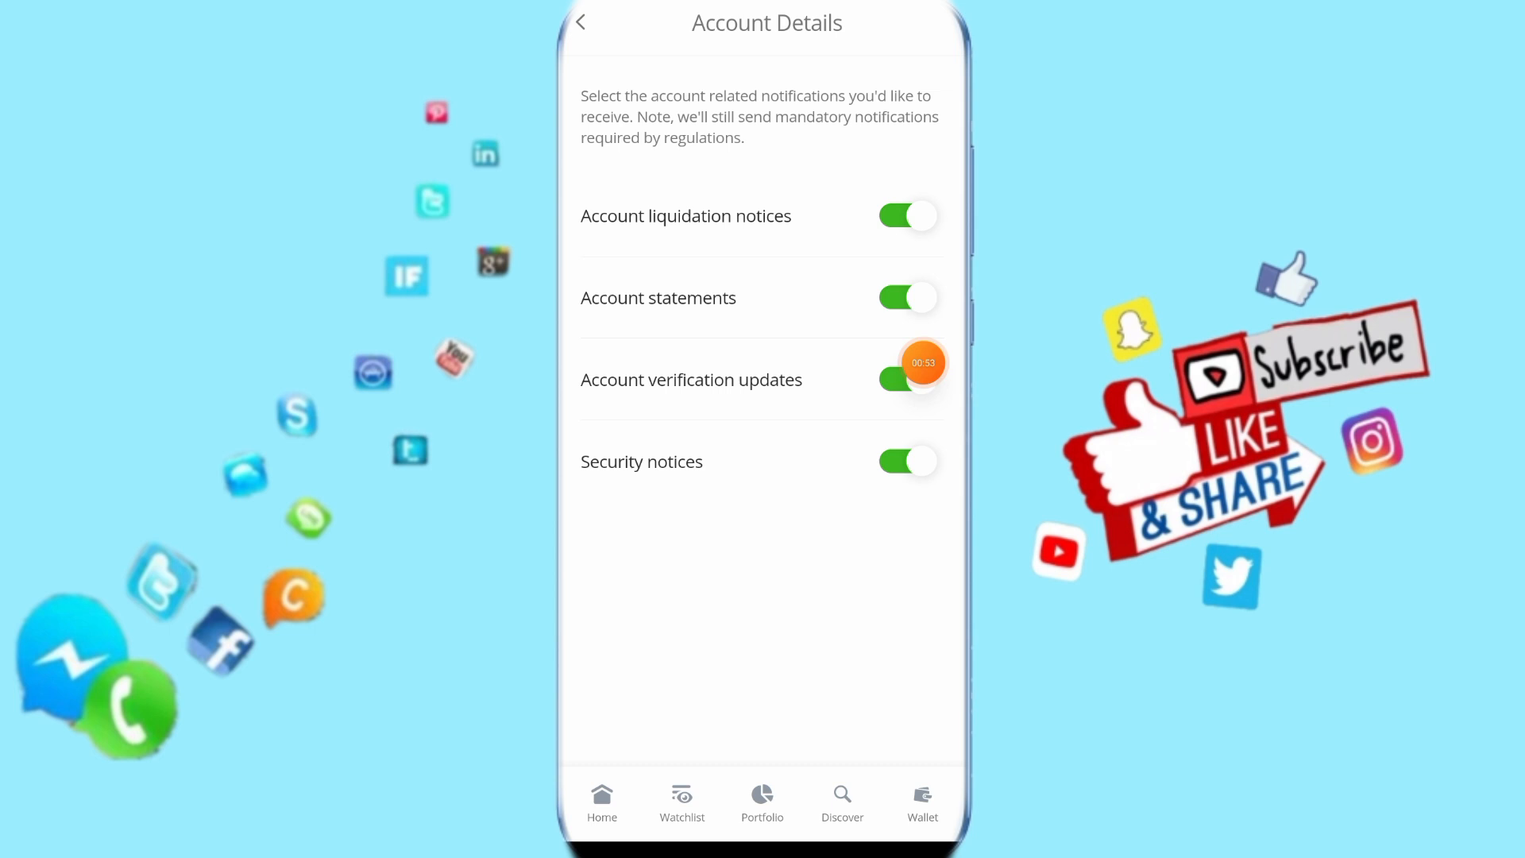